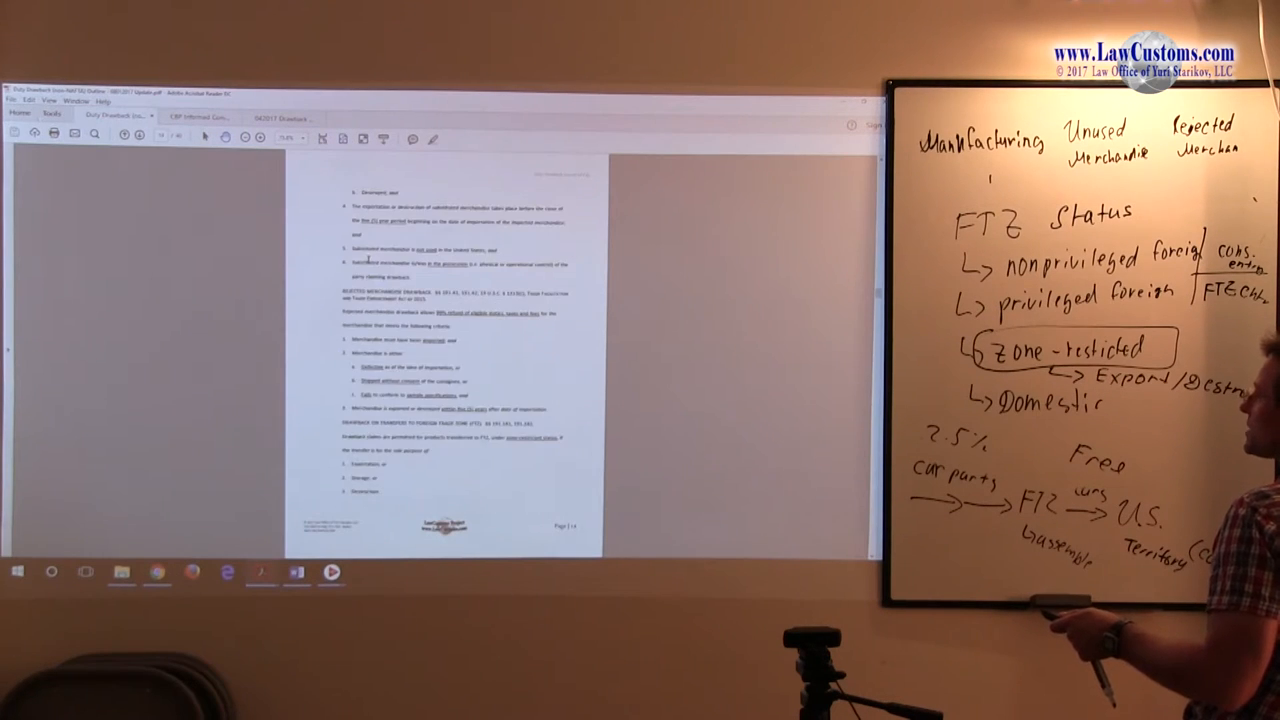
# Scroll the study guide from the outline pages down to the page-15 FIFO and LIFO table.
pyautogui.scroll(-3)
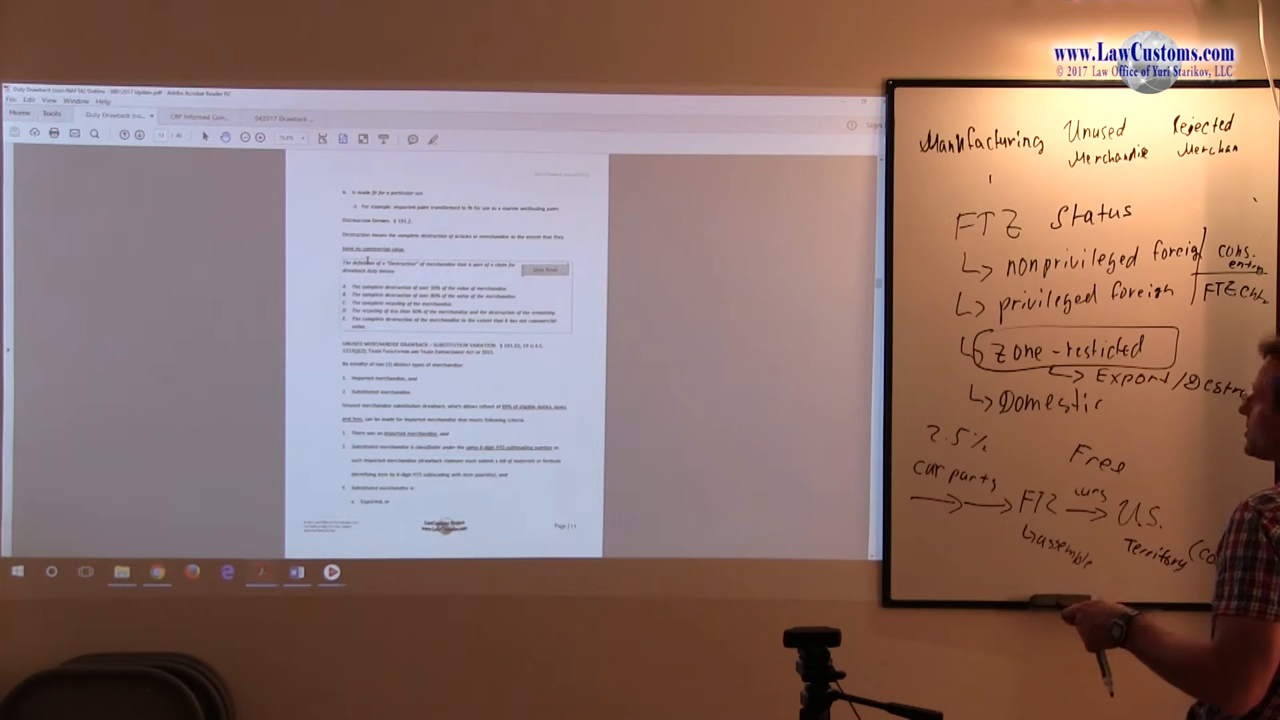
pyautogui.scroll(-3)
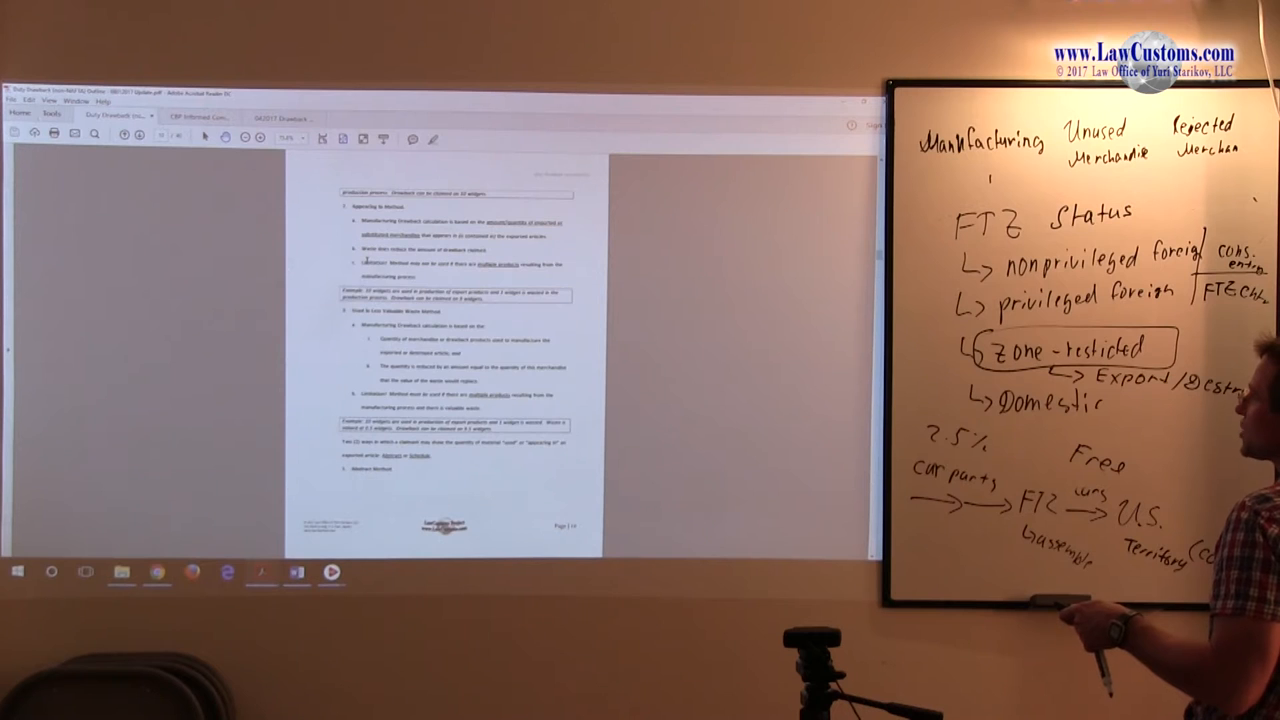
pyautogui.scroll(-3)
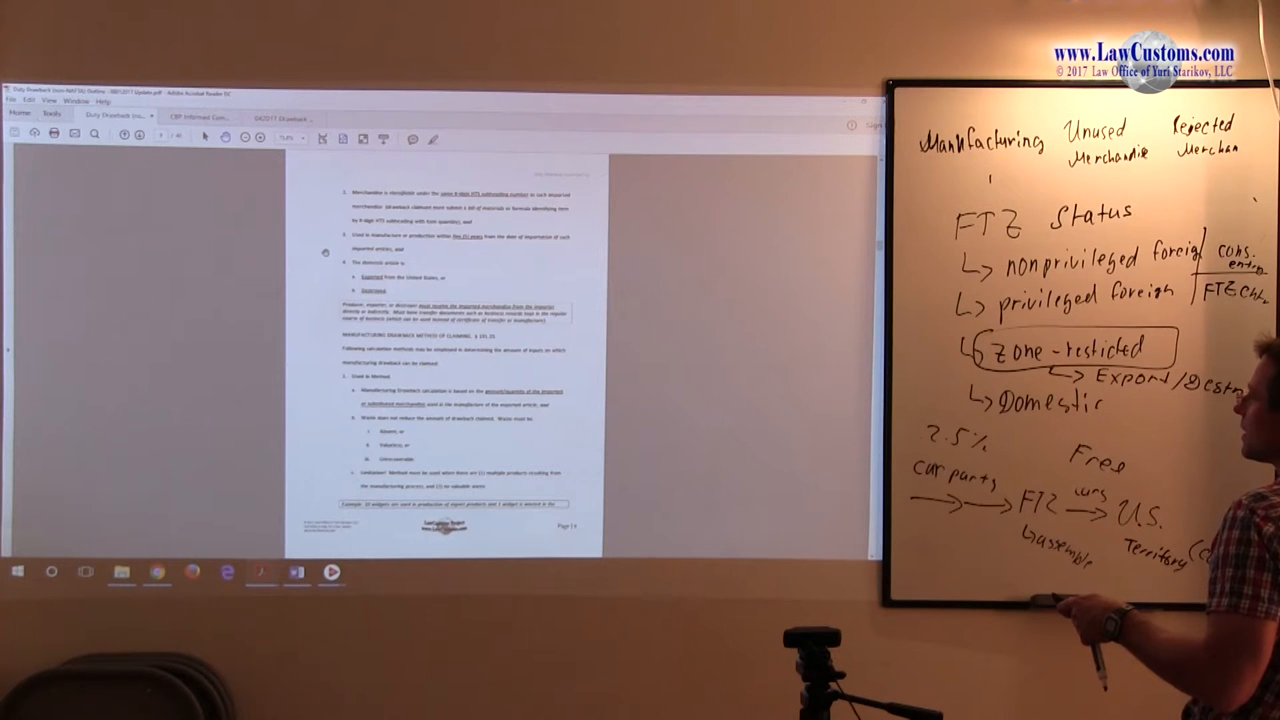
pyautogui.scroll(-3)
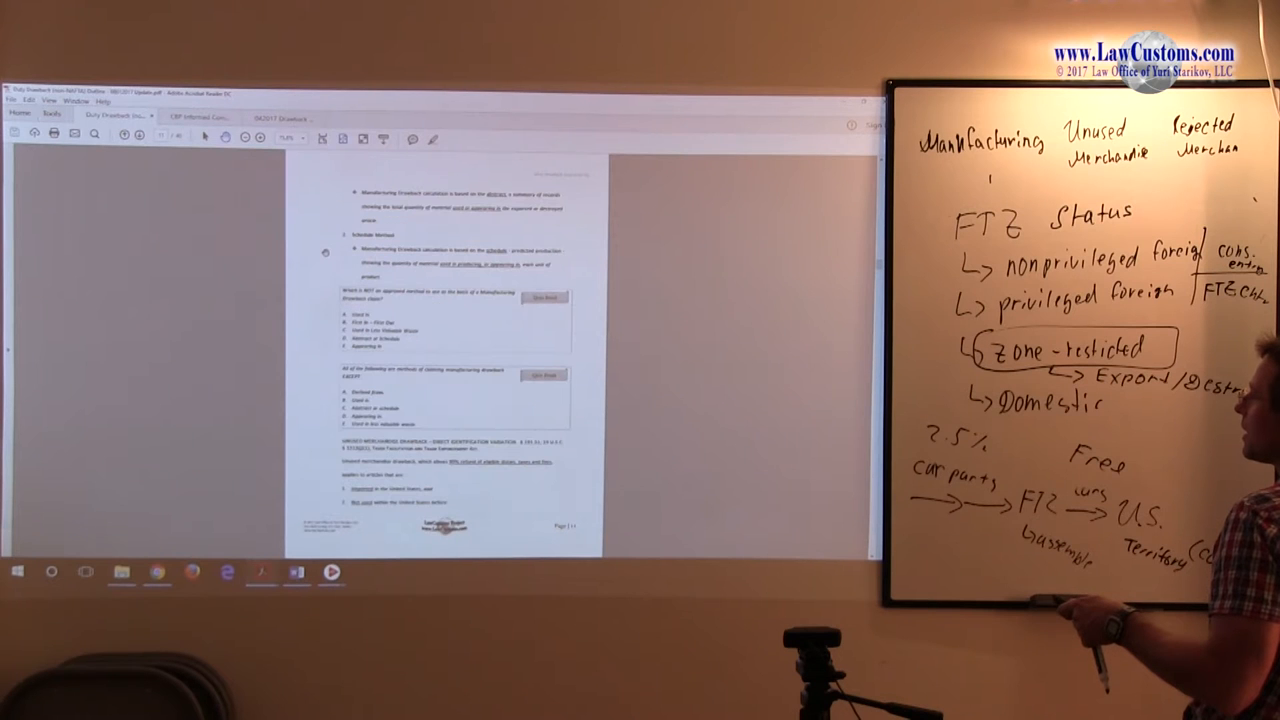
pyautogui.scroll(-3)
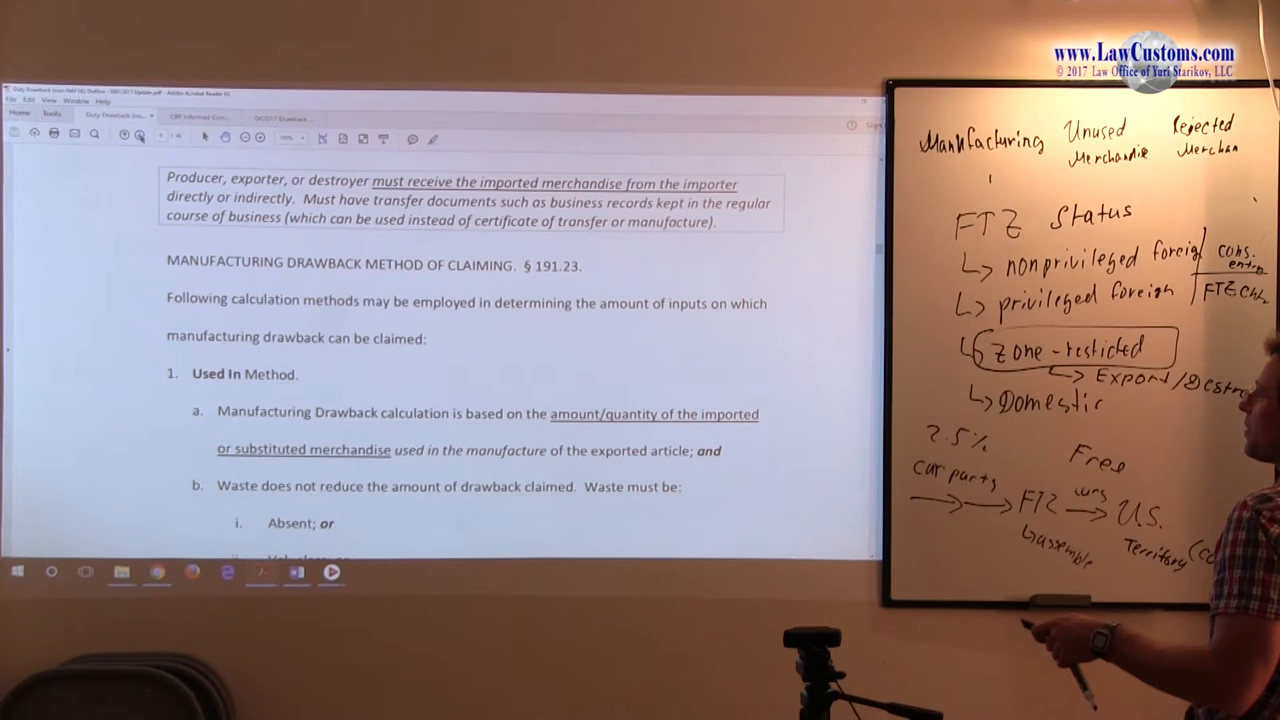
pyautogui.scroll(-3)
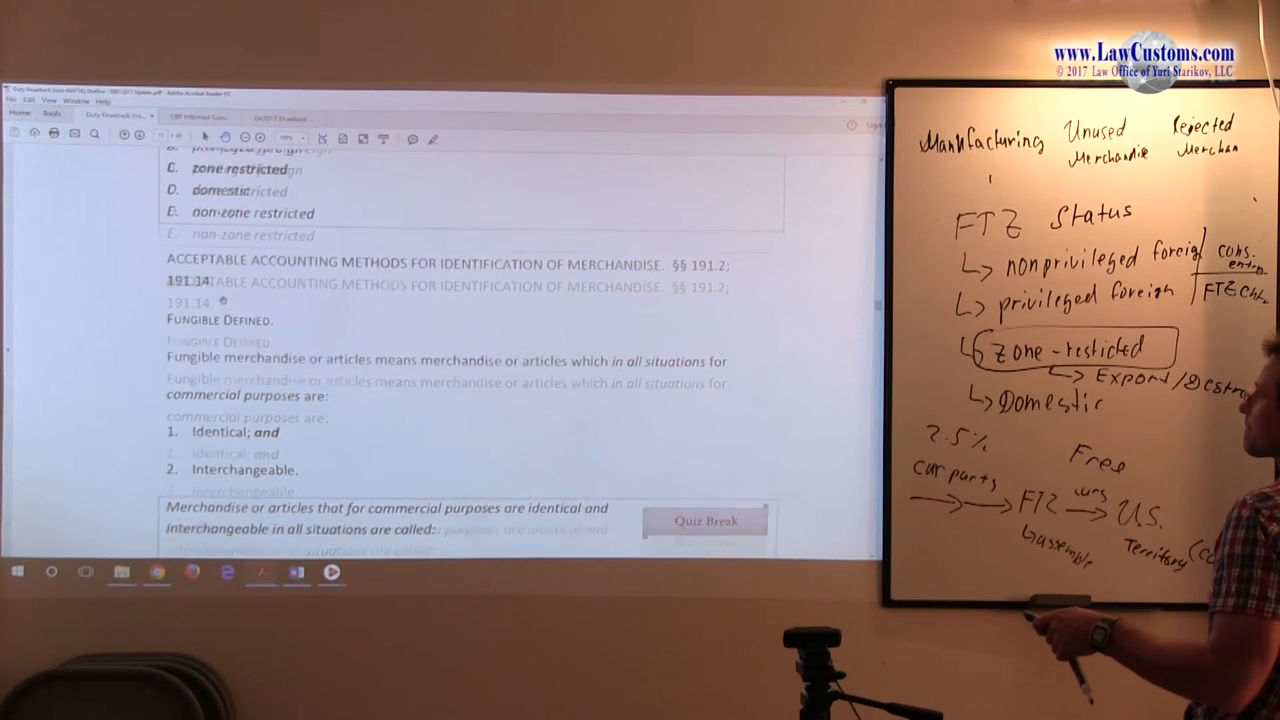
pyautogui.scroll(-3)
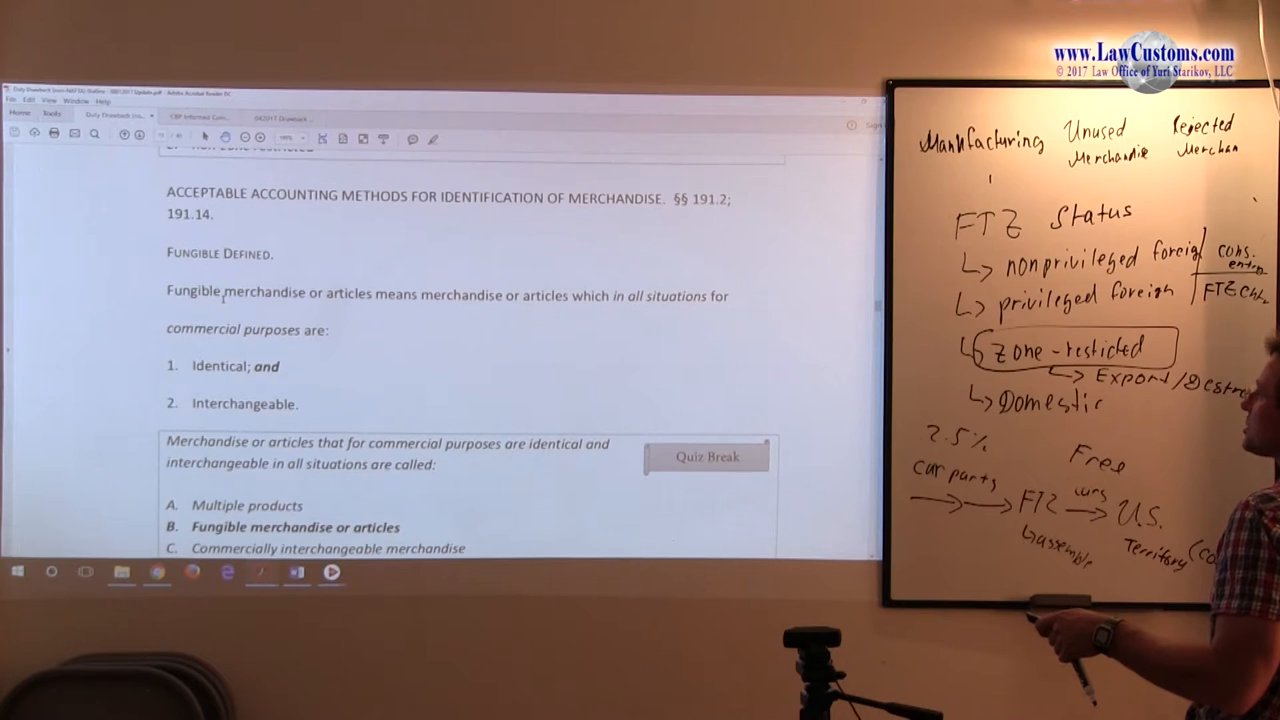
pyautogui.scroll(-3)
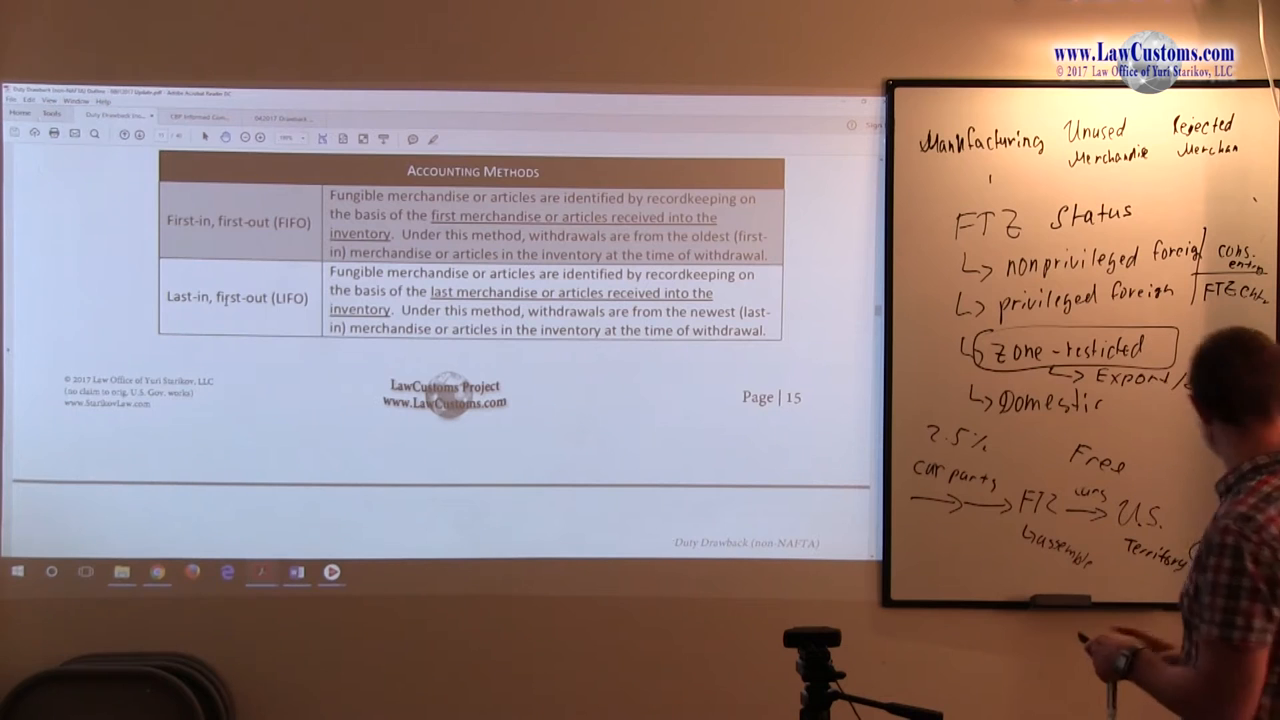
# Scroll past the Quiz Break question and back to the Low-to-high, Average and Inventory turn-over rows.
pyautogui.scroll(-3)
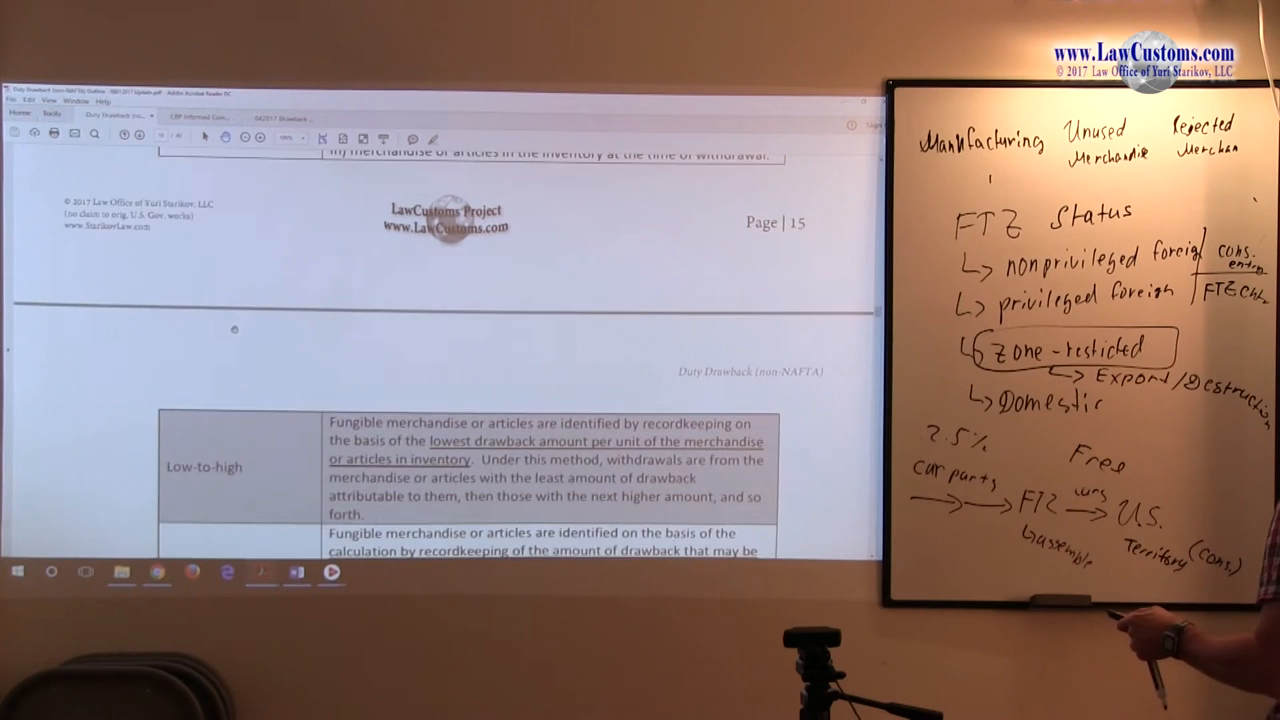
pyautogui.scroll(-3)
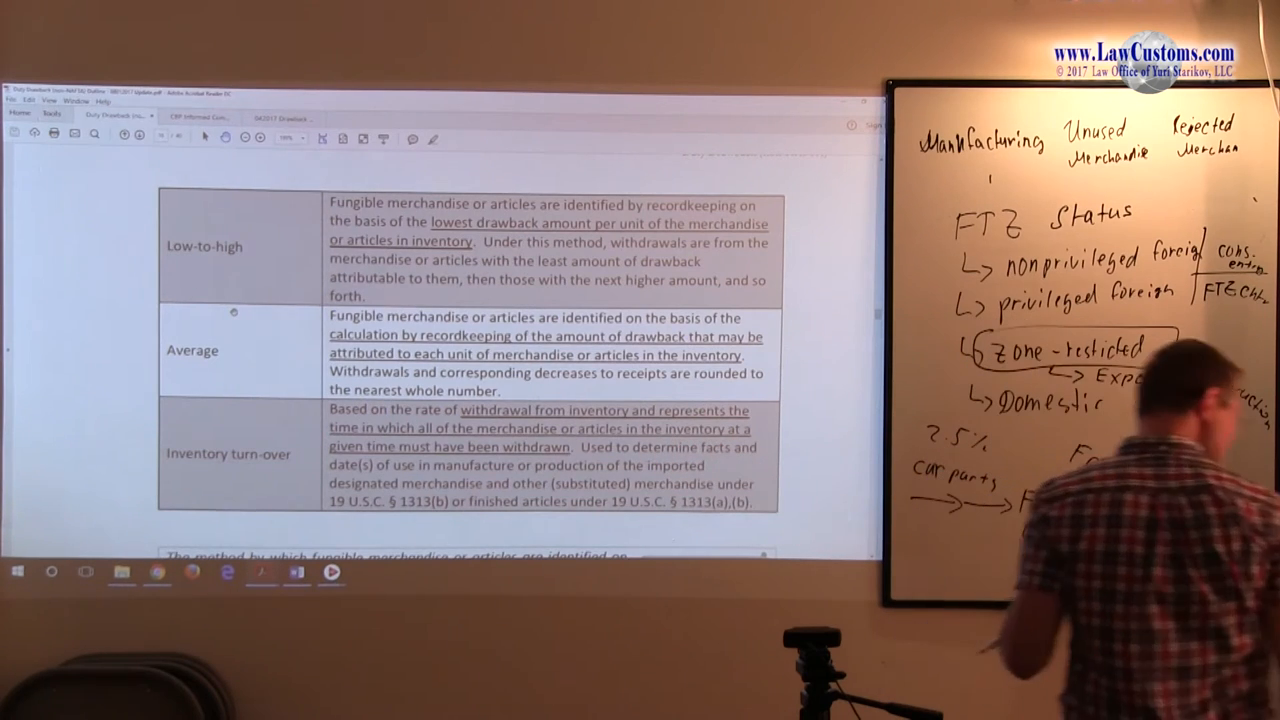
pyautogui.scroll(-3)
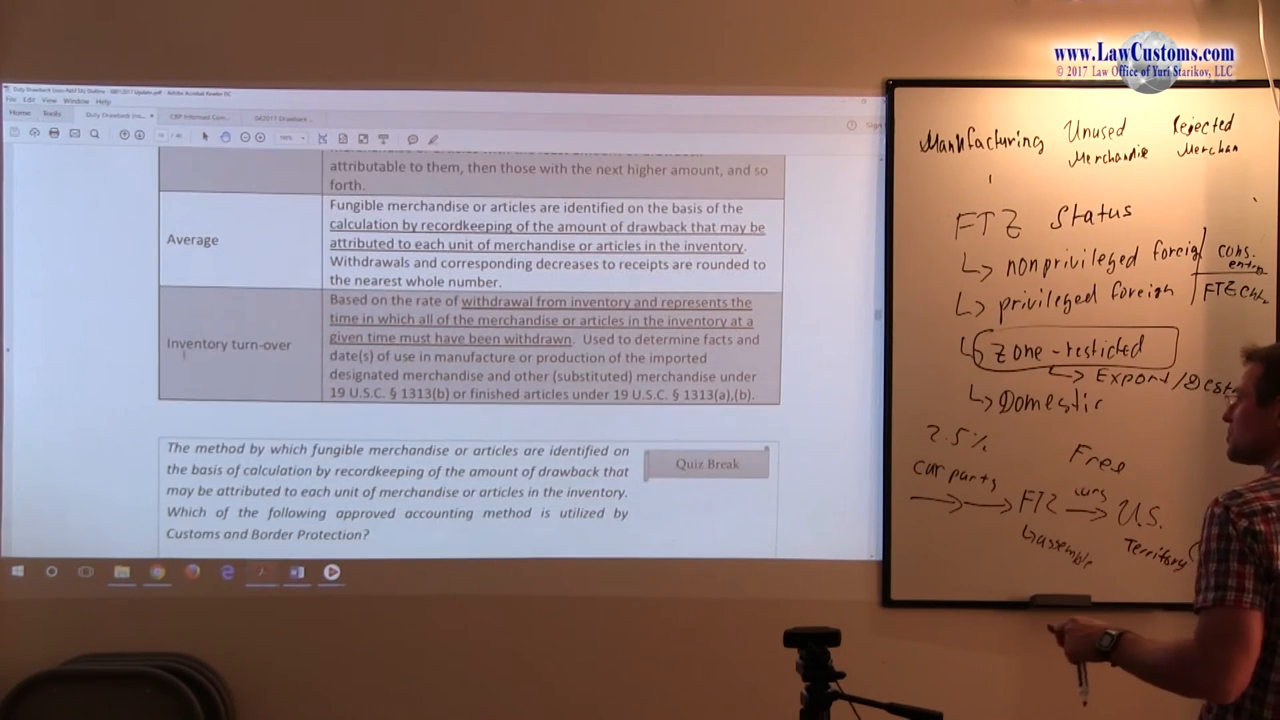
pyautogui.scroll(-3)
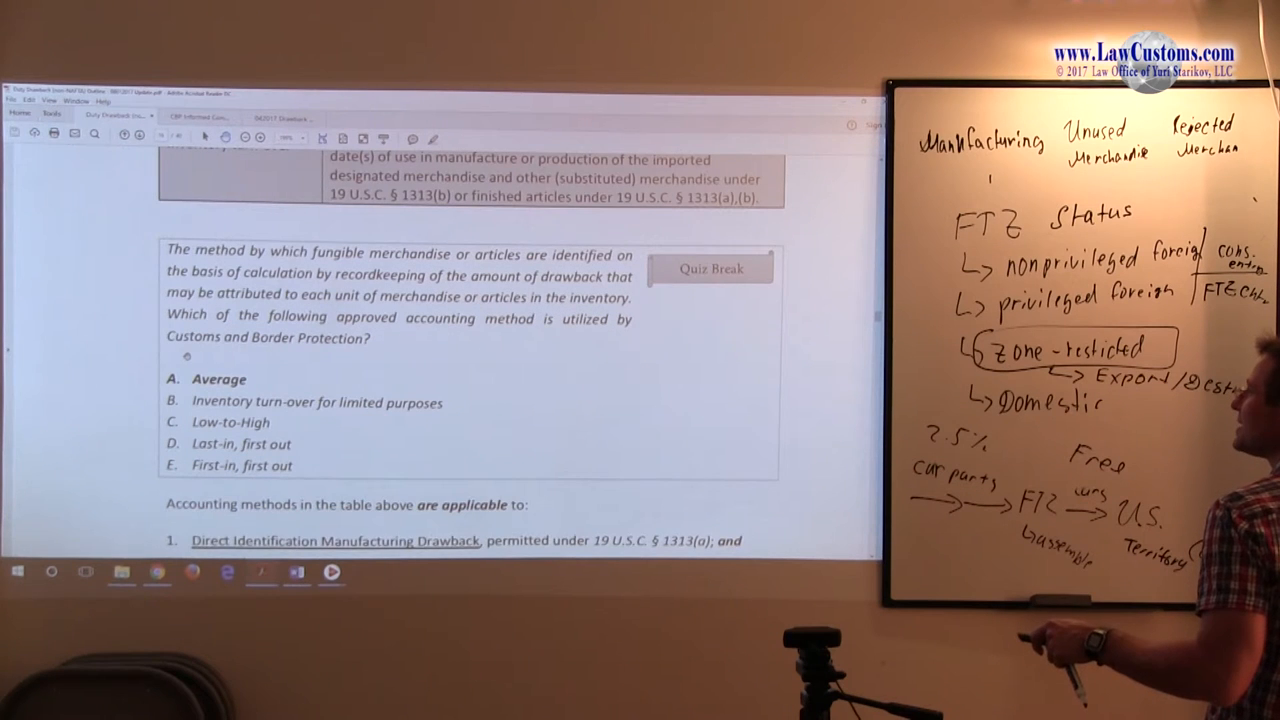
pyautogui.scroll(-3)
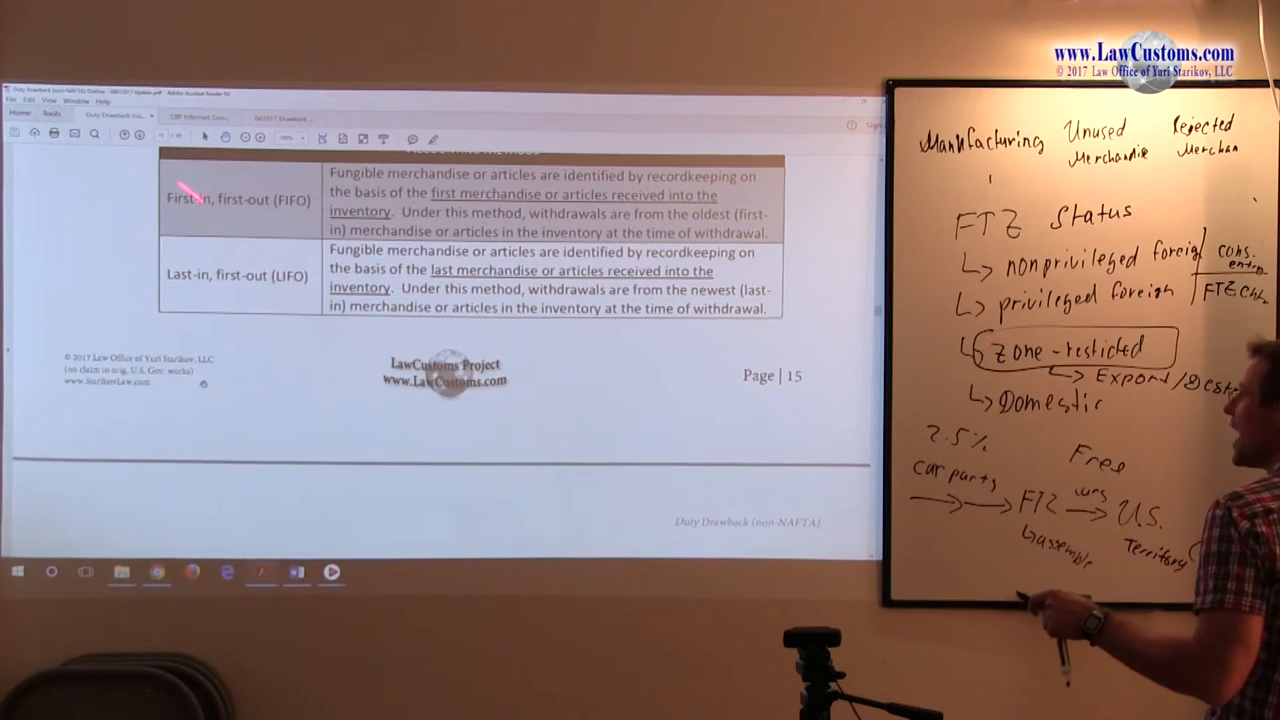
pyautogui.scroll(-3)
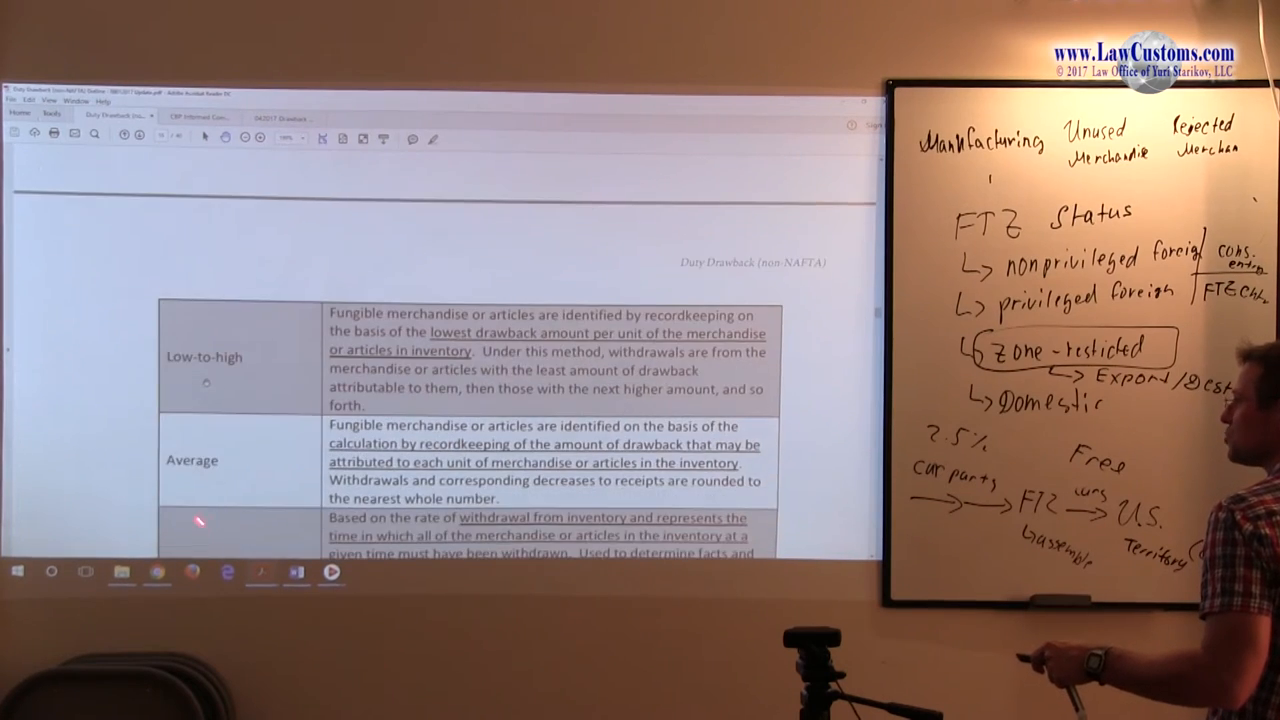
# Open eCFR section 191.14 on identification by accounting method and scroll to the low-to-high example table.
pyautogui.scroll(-3)
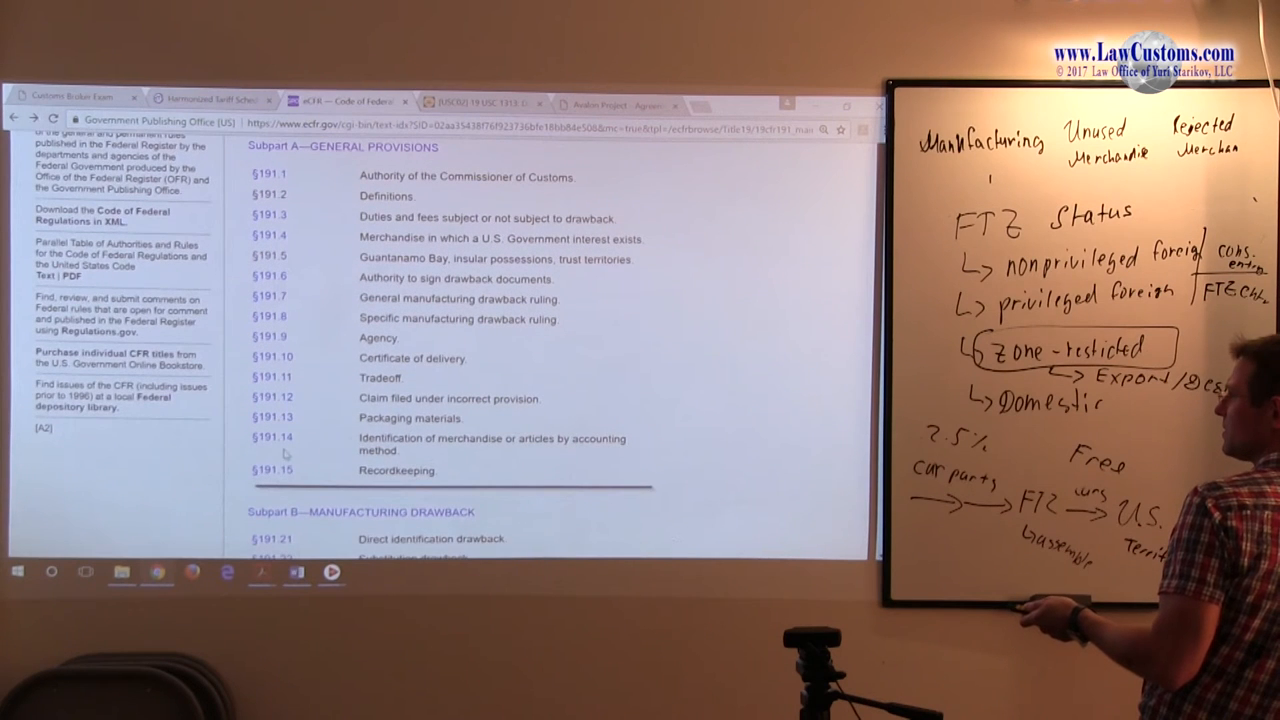
pyautogui.moveTo(272, 436)
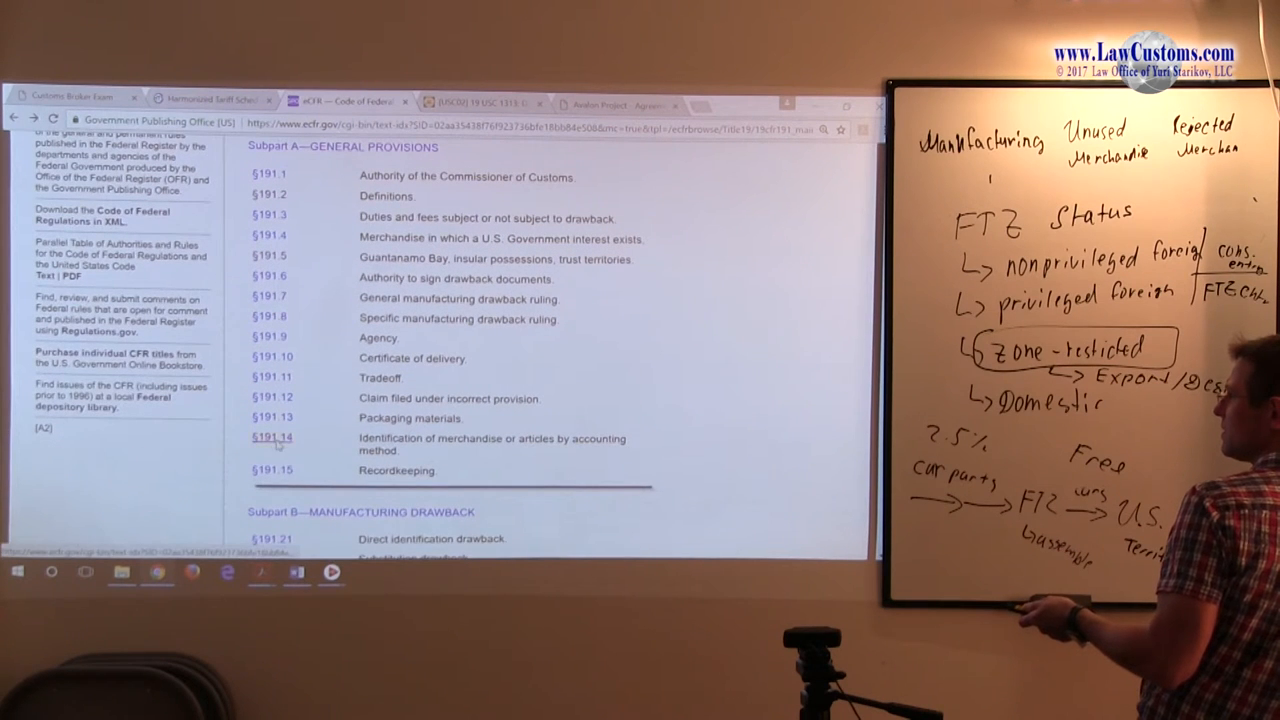
pyautogui.click(272, 436)
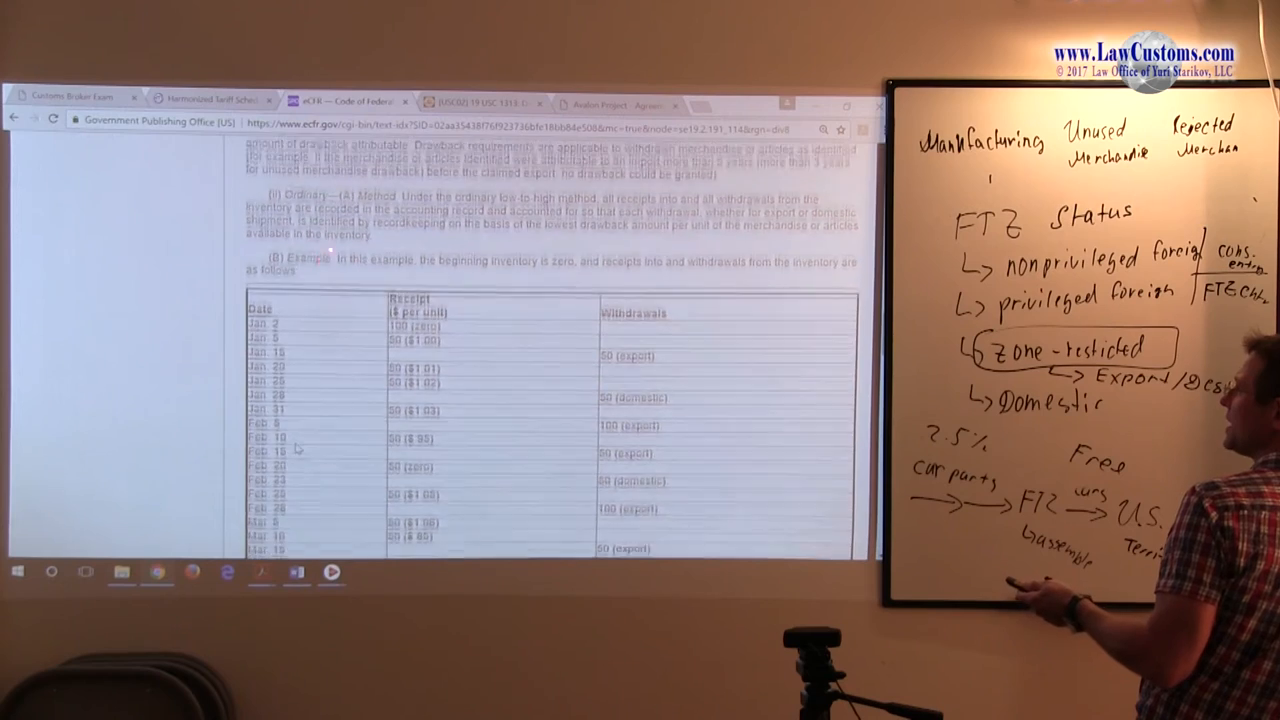
pyautogui.scroll(-3)
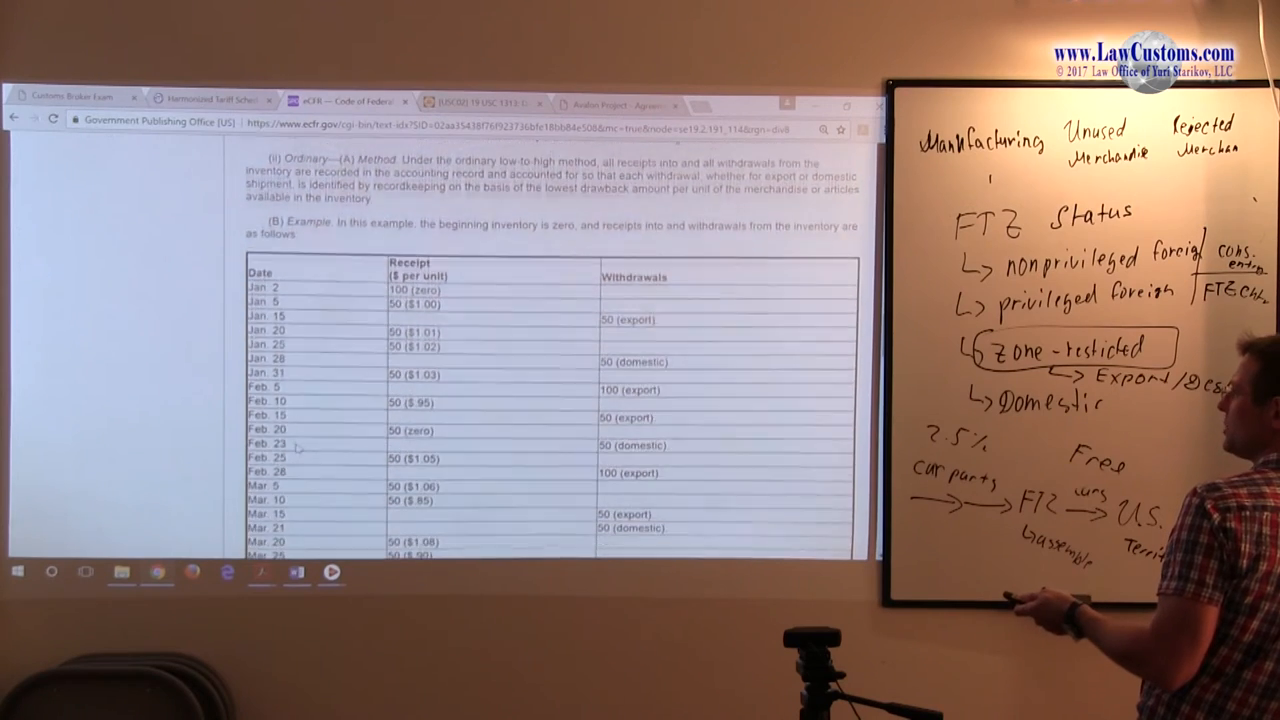
pyautogui.scroll(-3)
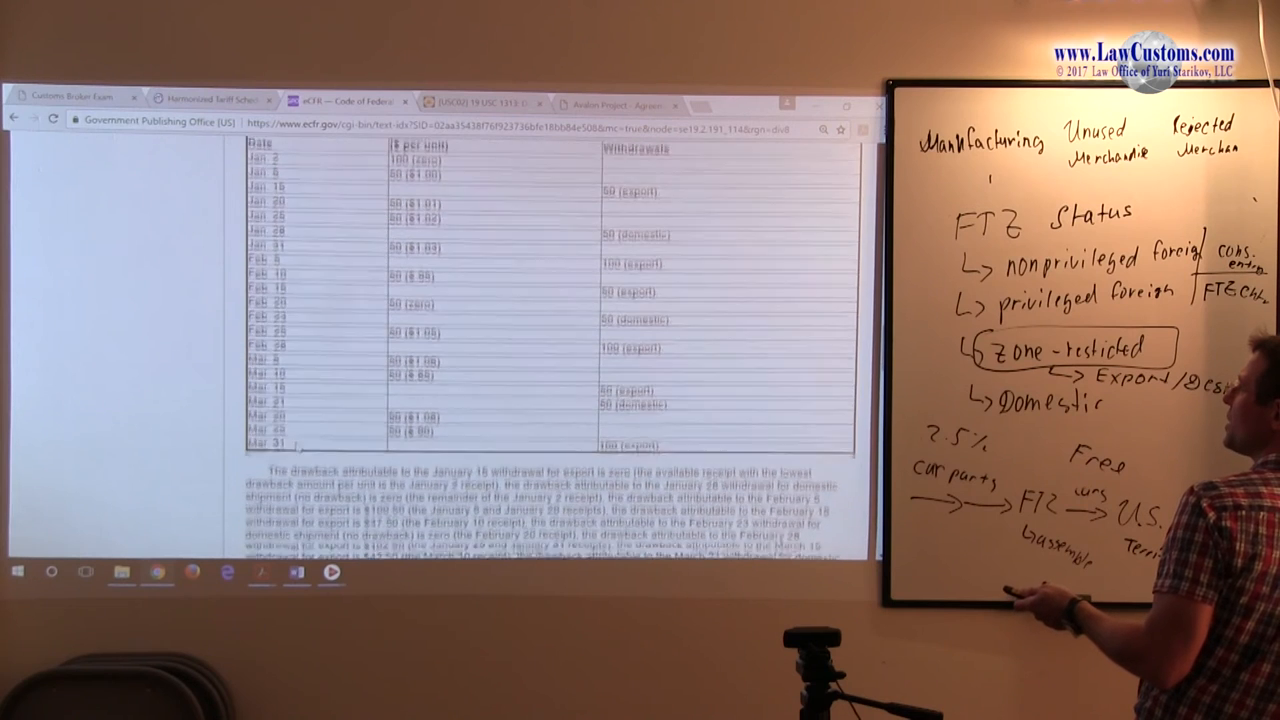
pyautogui.scroll(-3)
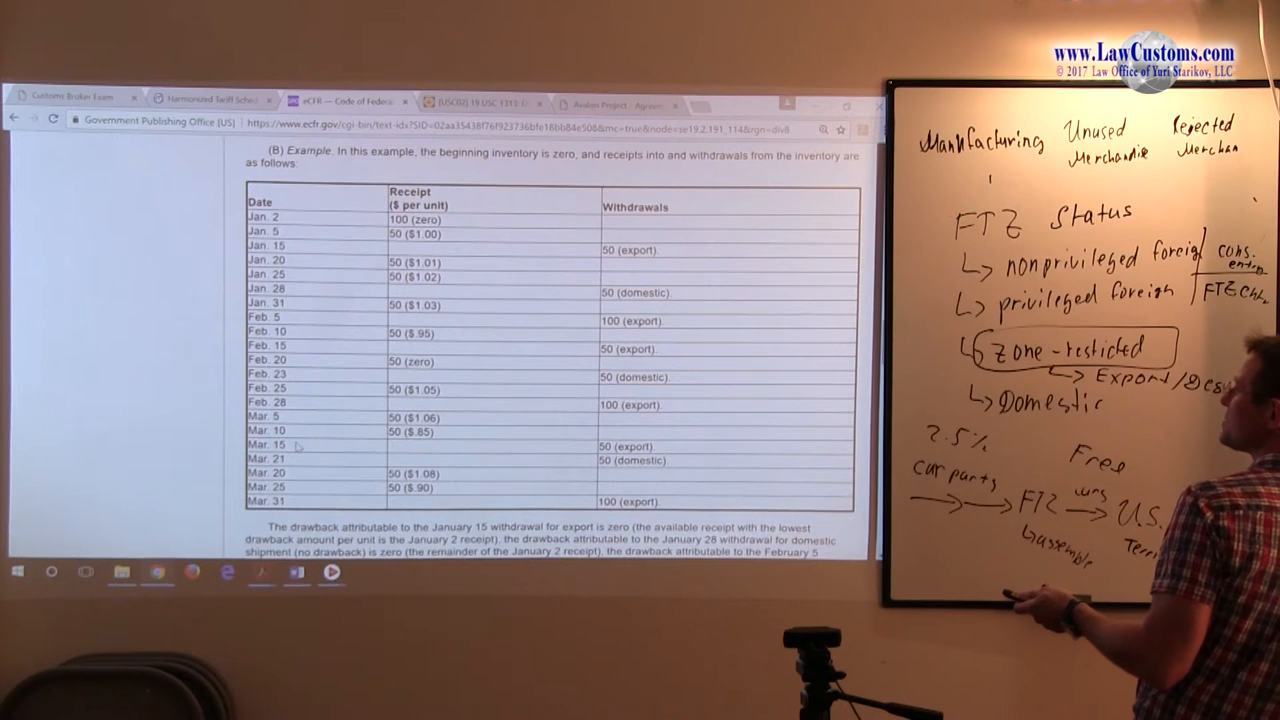
pyautogui.scroll(-3)
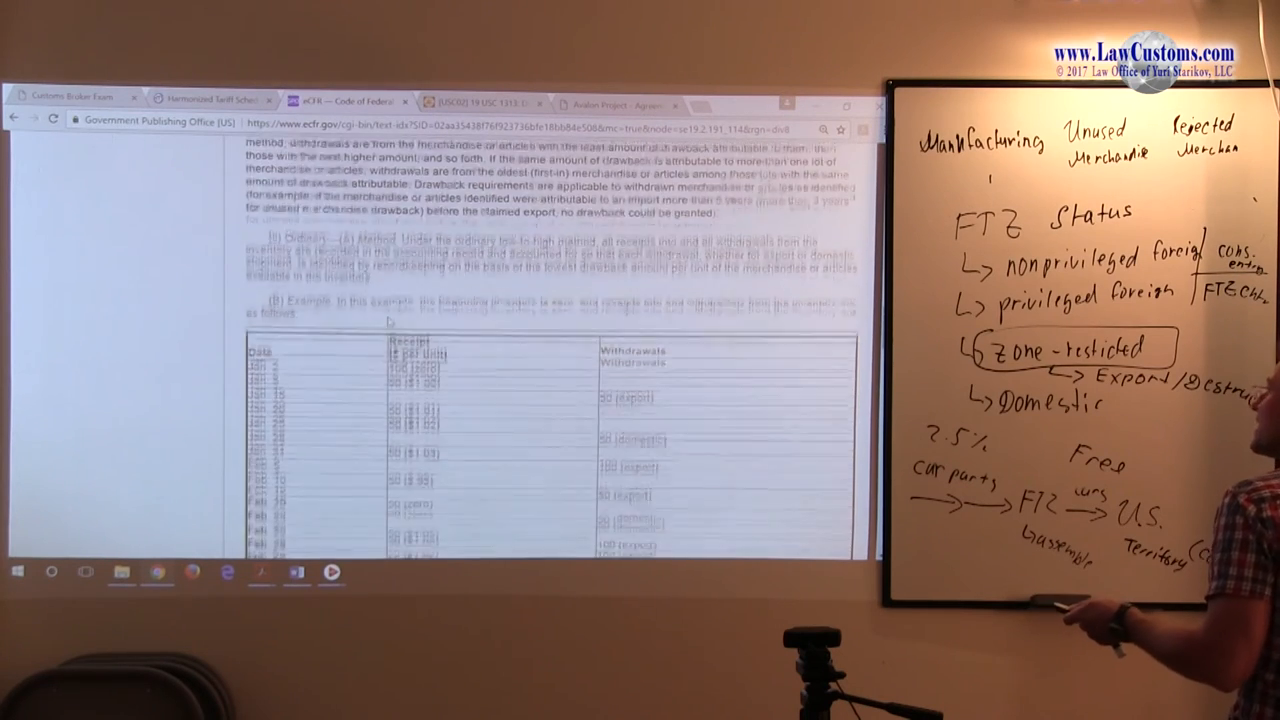
# Scroll the eCFR 191.14 regulation to the first-in, first-out paragraph and its worked example.
pyautogui.scroll(-3)
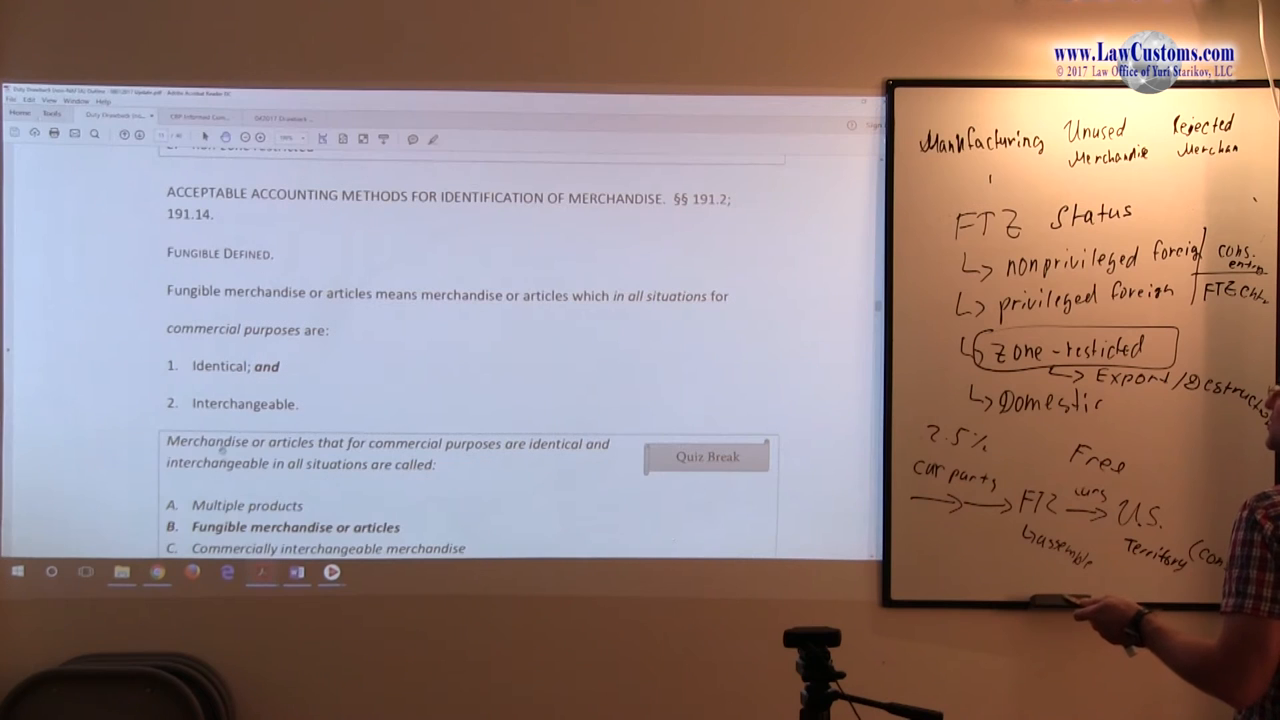
pyautogui.scroll(-3)
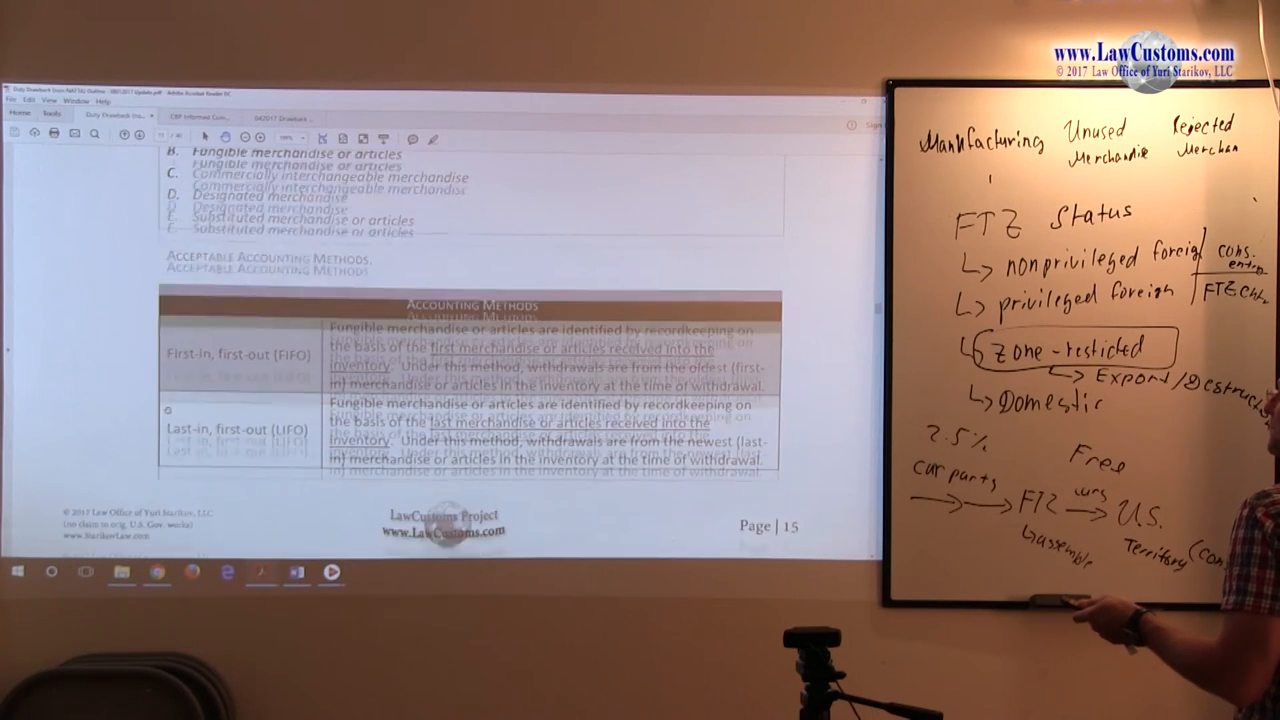
pyautogui.scroll(-3)
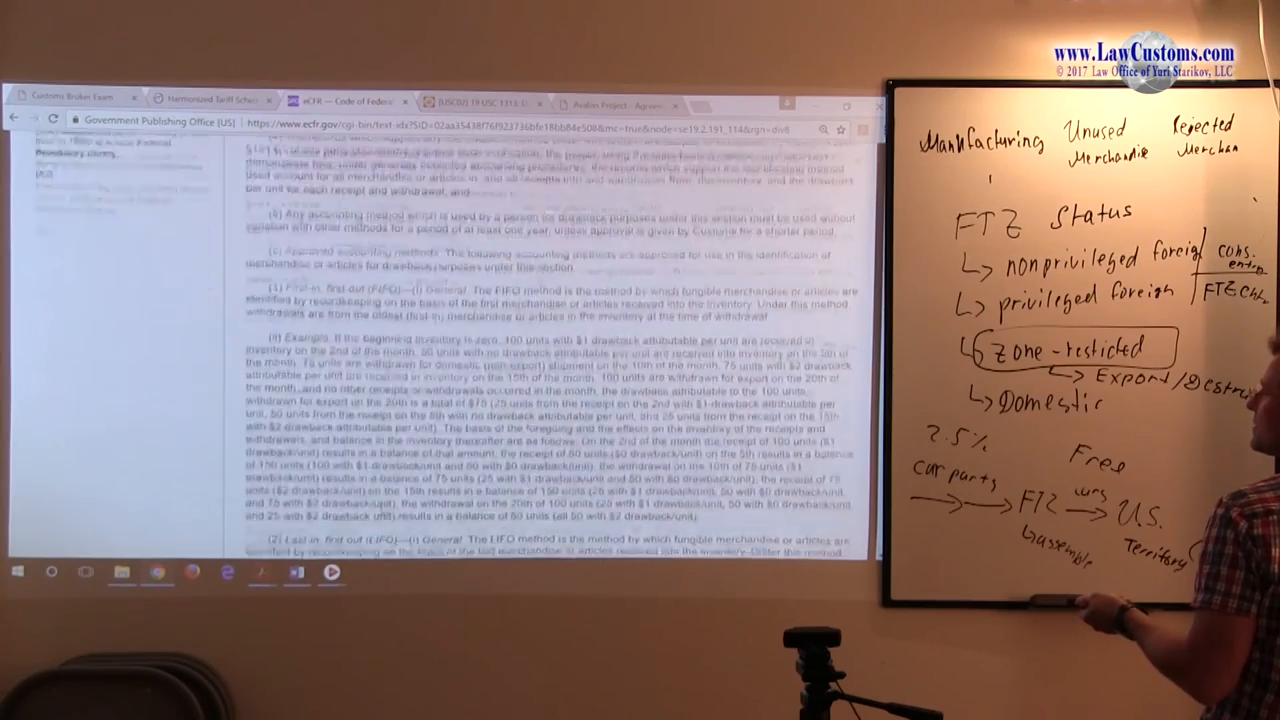
# Scroll the PDF to the Average and Inventory turn-over rows with the average-method quiz below.
pyautogui.scroll(-3)
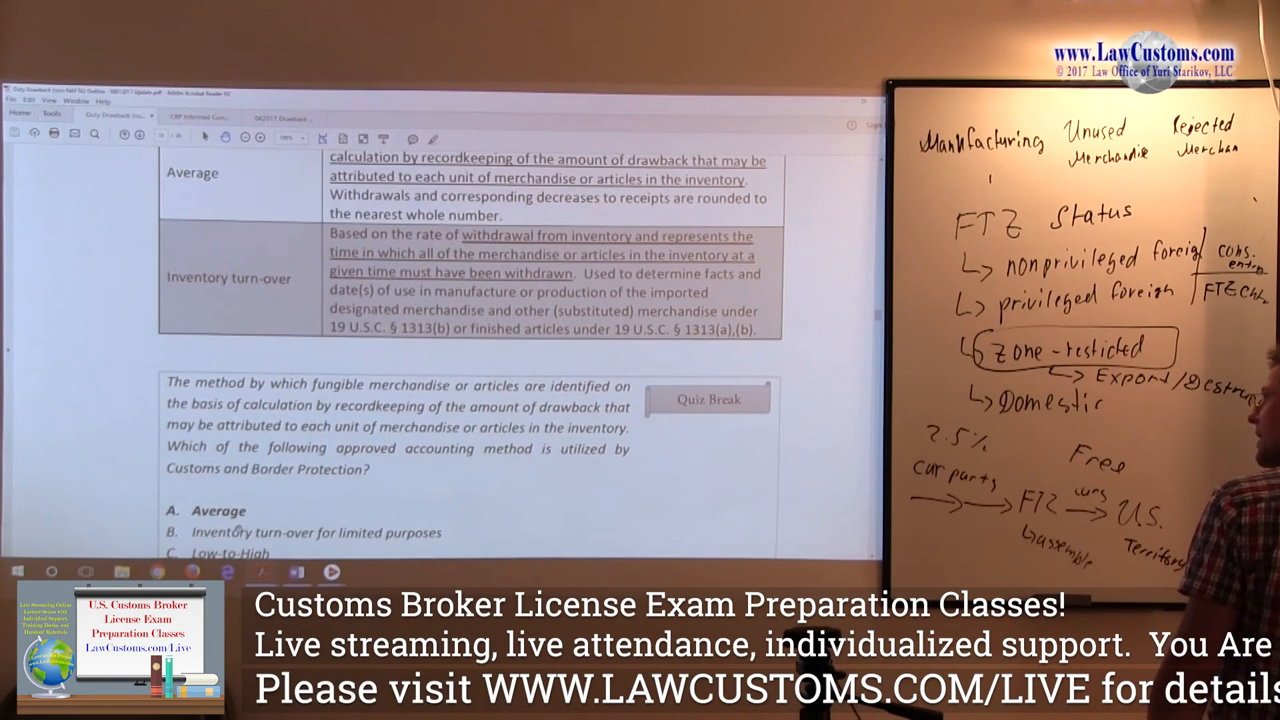
# Scroll past the quiz answers to the Substitution Manufacturing, Substitution Unused Merchandise and Tradeoff lists on page 16.
pyautogui.scroll(-3)
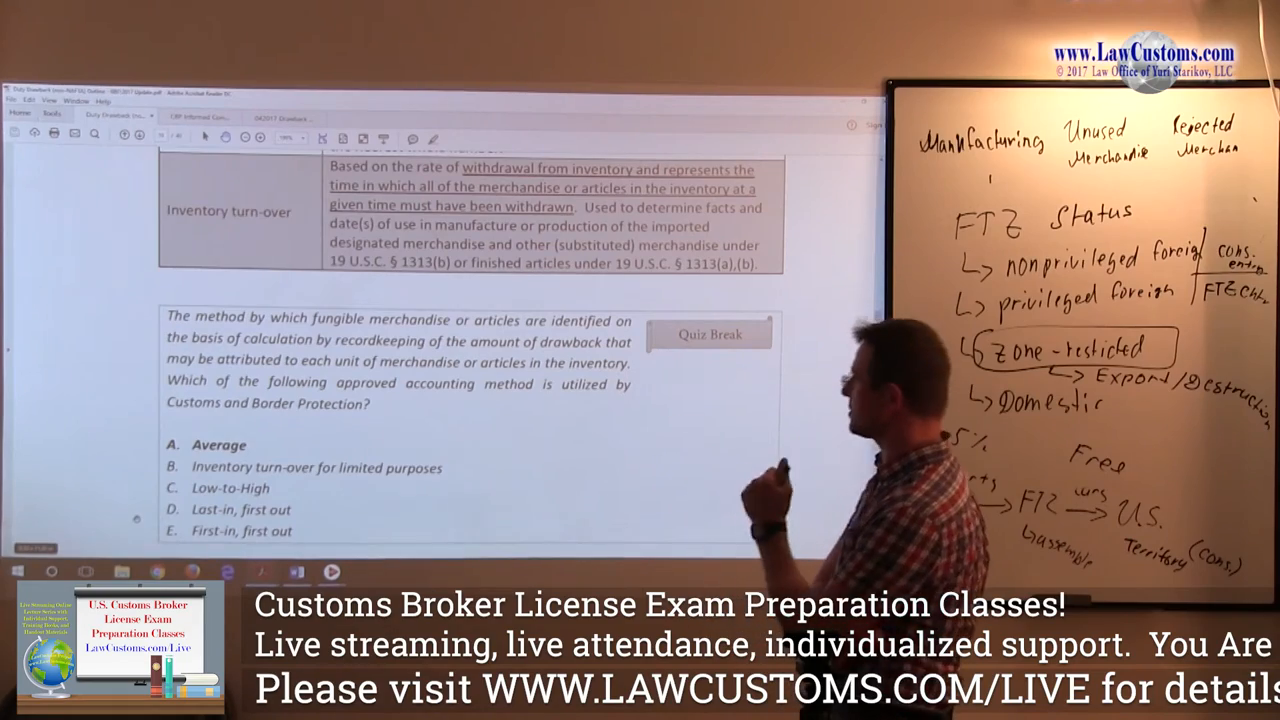
pyautogui.scroll(-3)
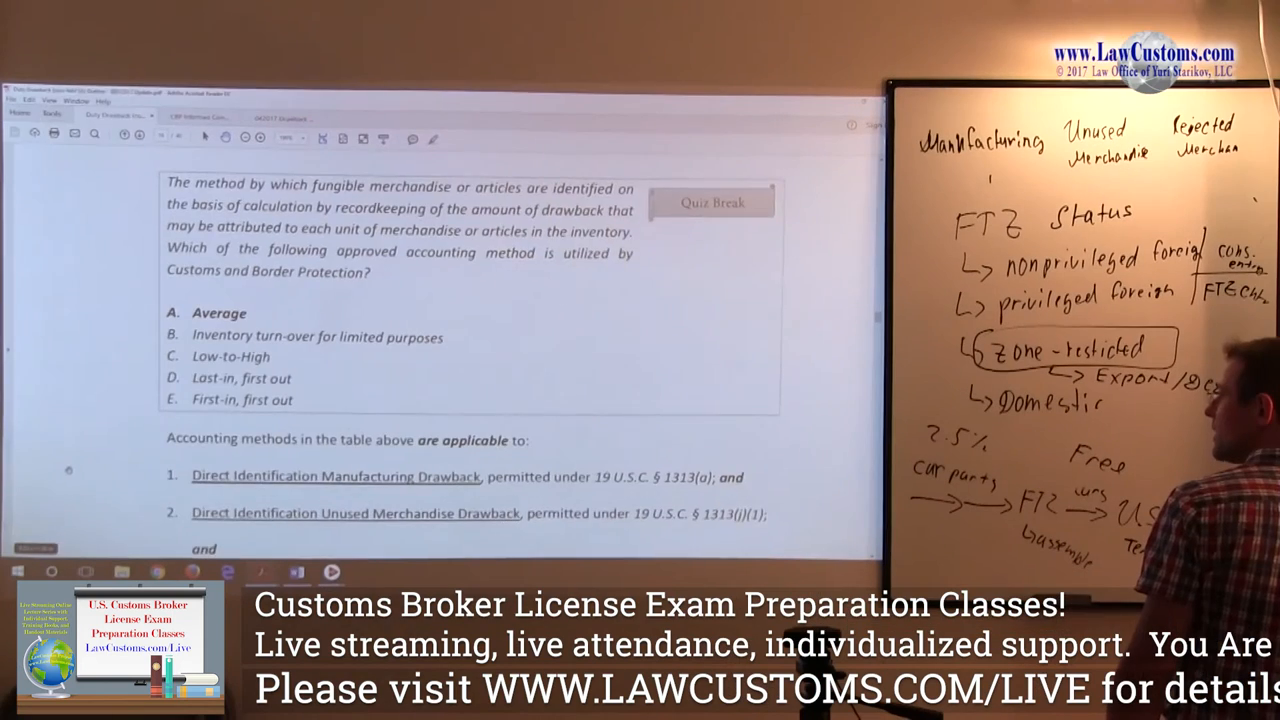
pyautogui.scroll(-3)
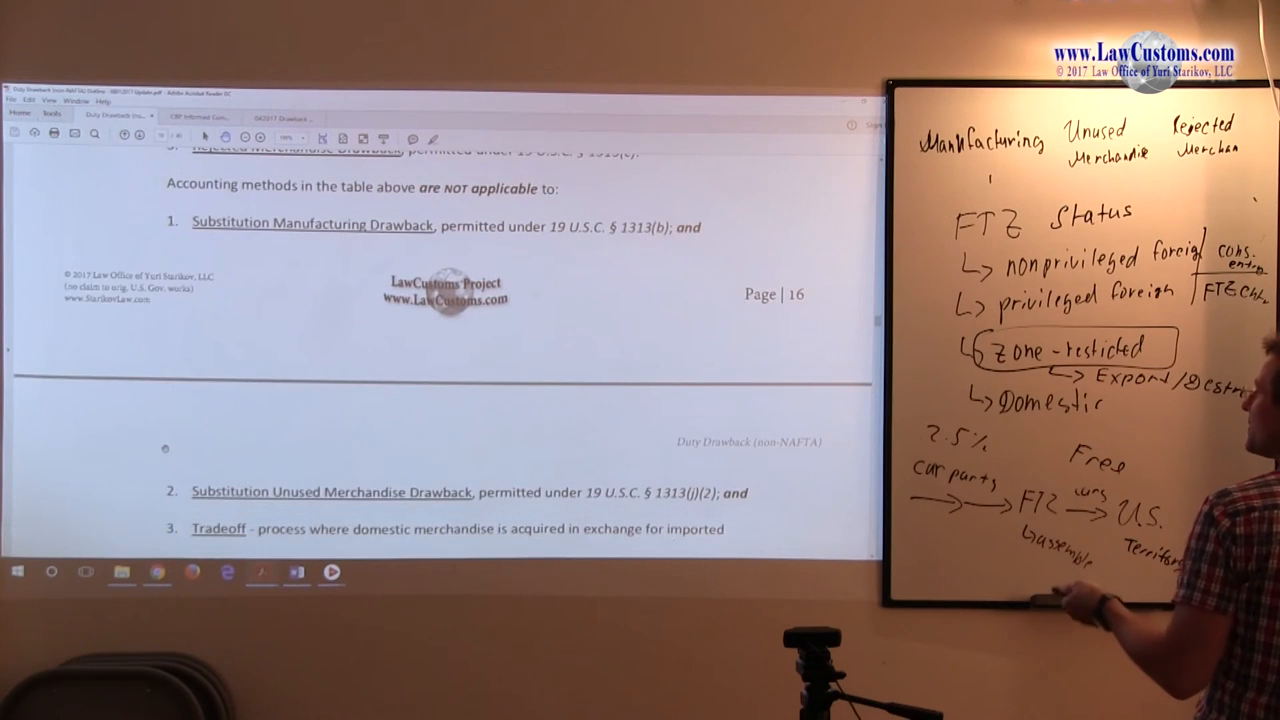
# Scroll the PDF back to the page-15 table defining first-in first-out and last-in first-out.
pyautogui.scroll(-3)
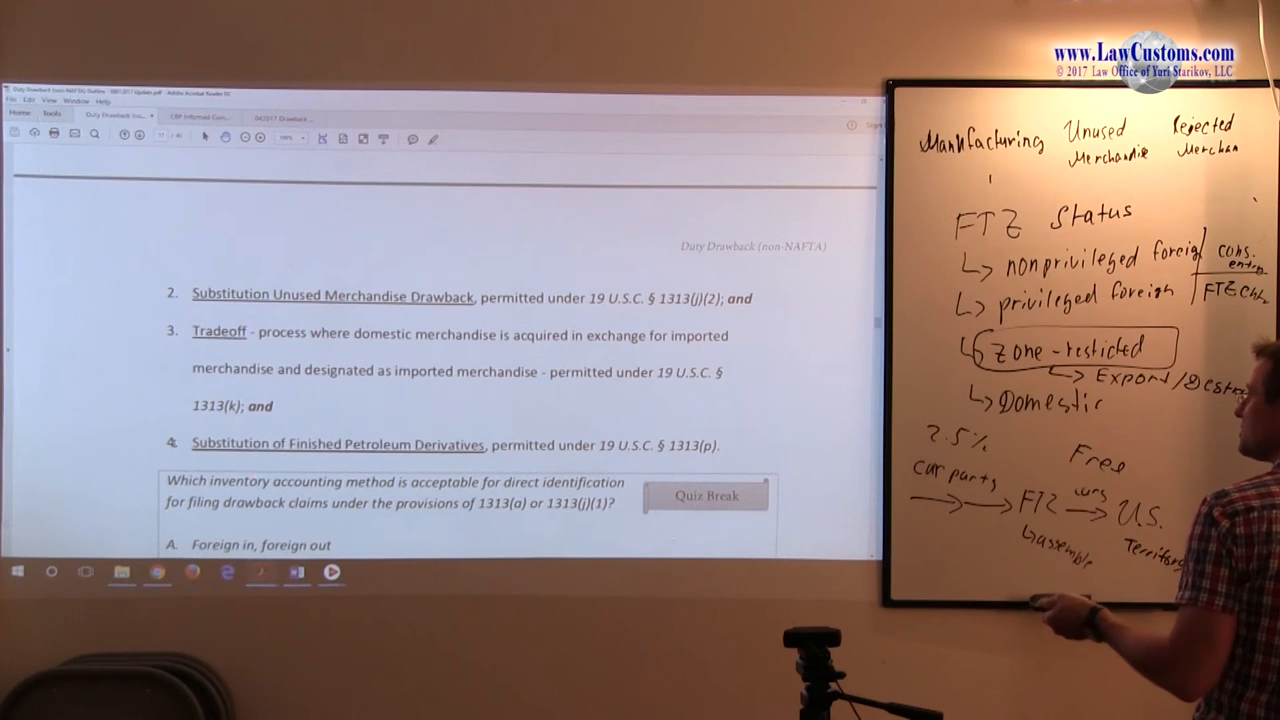
pyautogui.scroll(-3)
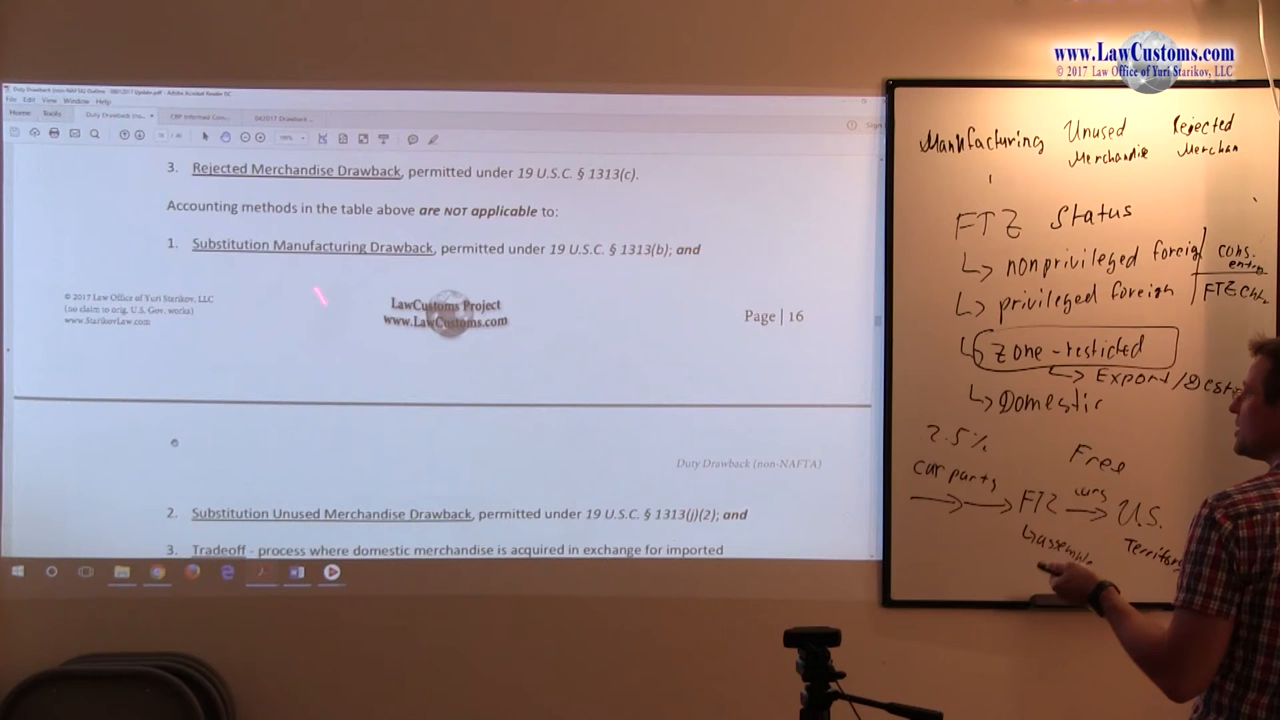
pyautogui.scroll(-3)
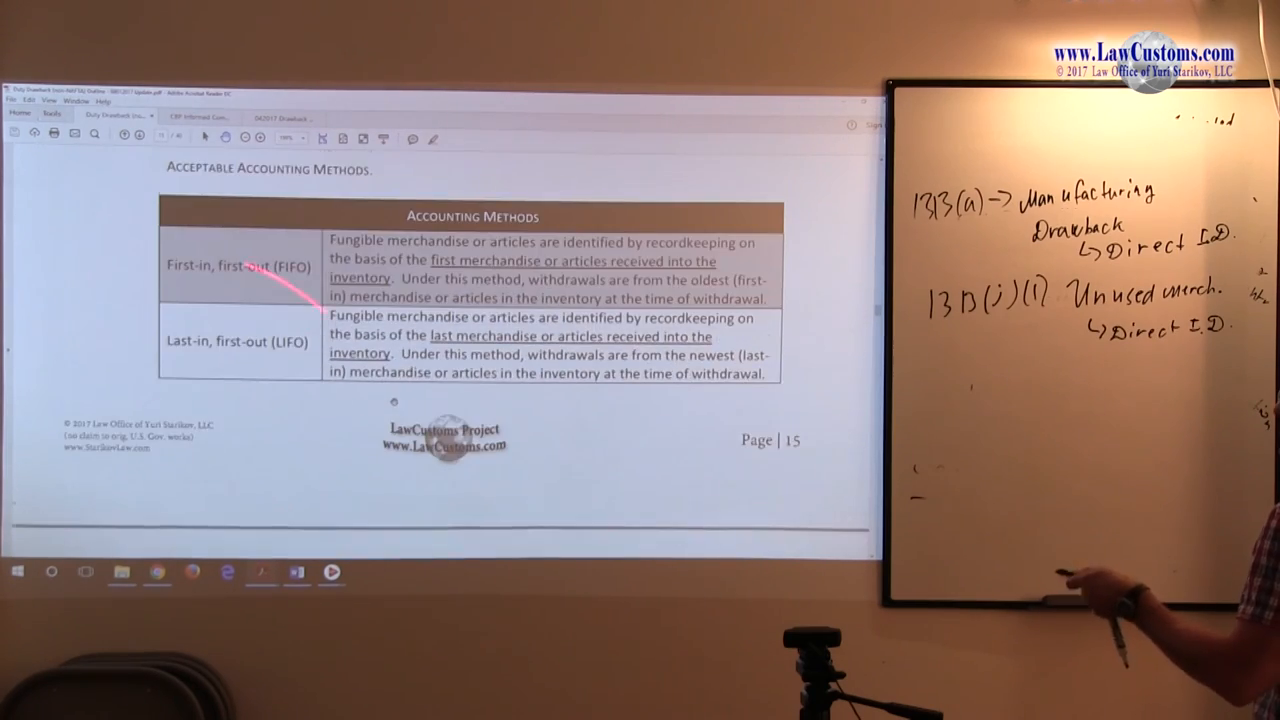
# Scroll to the direct-identification quiz question with choices A through E ending in Last-in, first out.
pyautogui.scroll(-3)
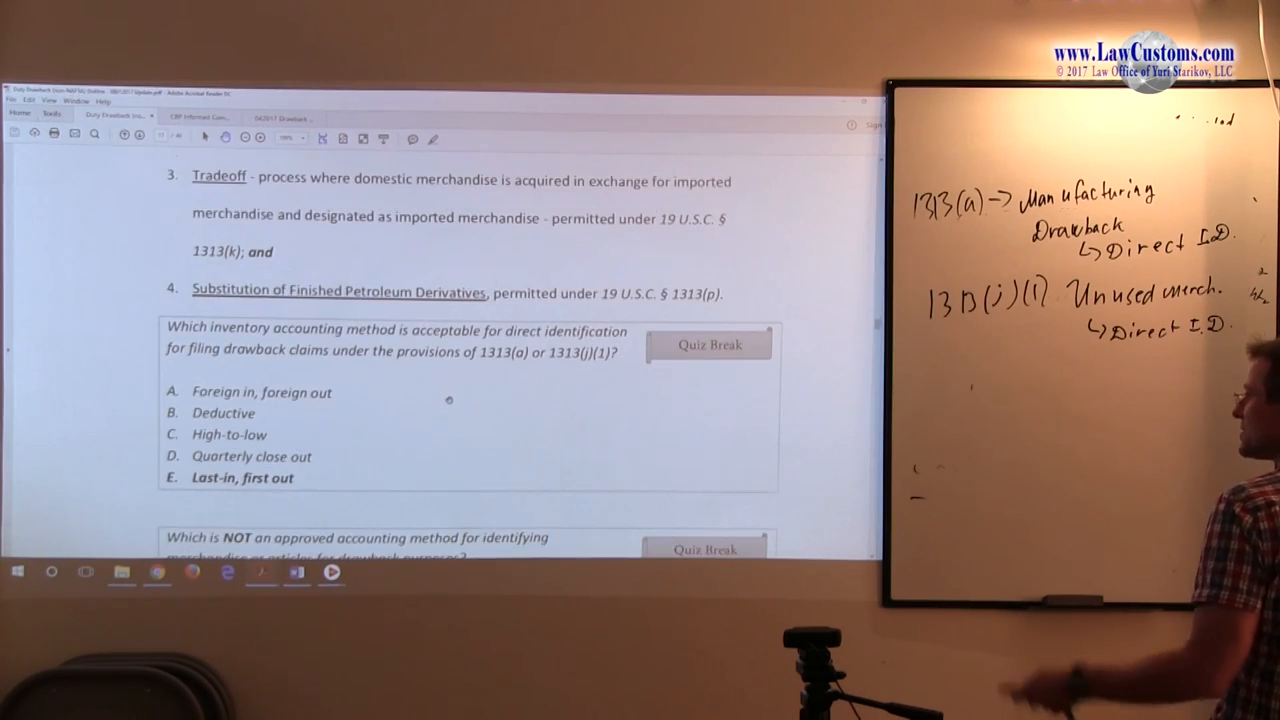
pyautogui.scroll(-3)
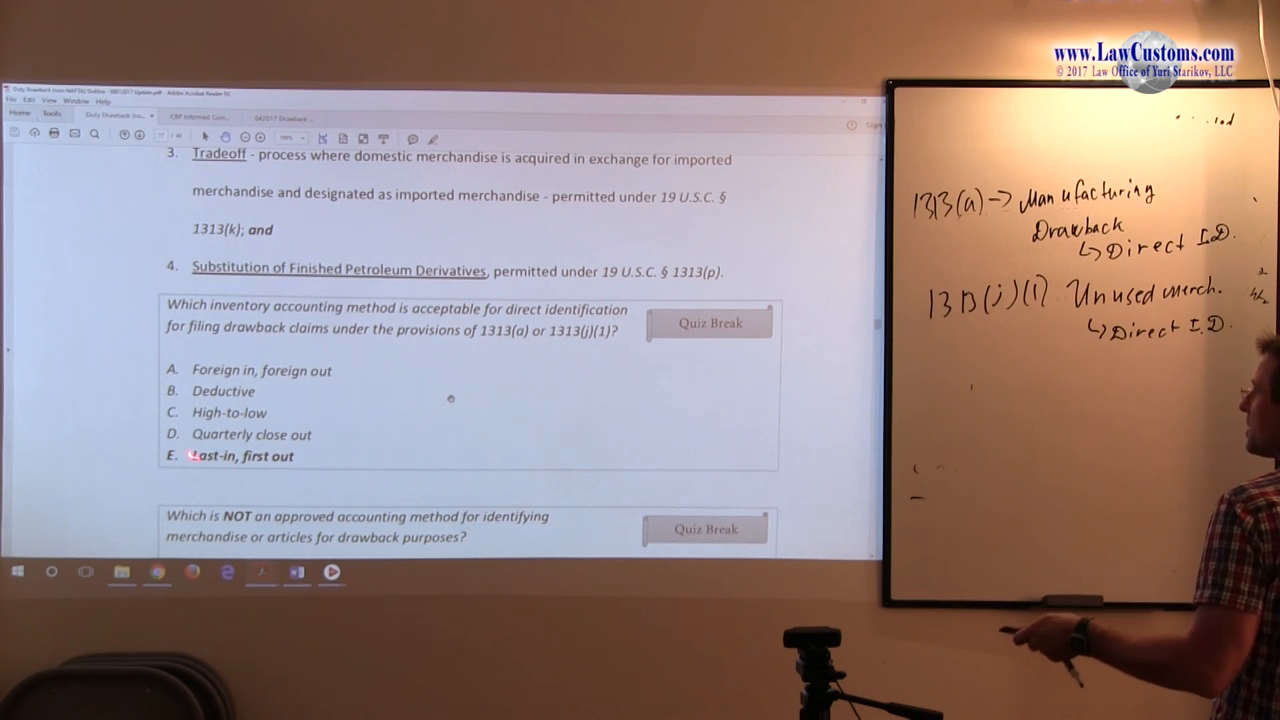